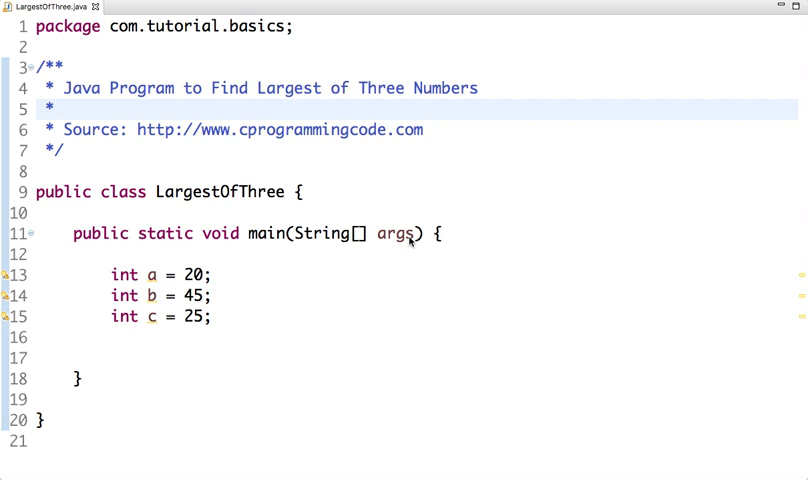
mouse_move(157, 286)
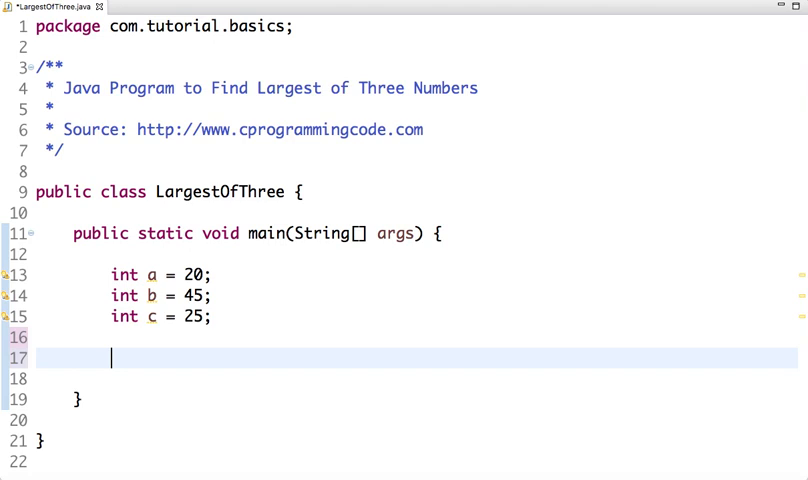
Step: Write the if (a > b && a > c) branch that prints a
text(if ()
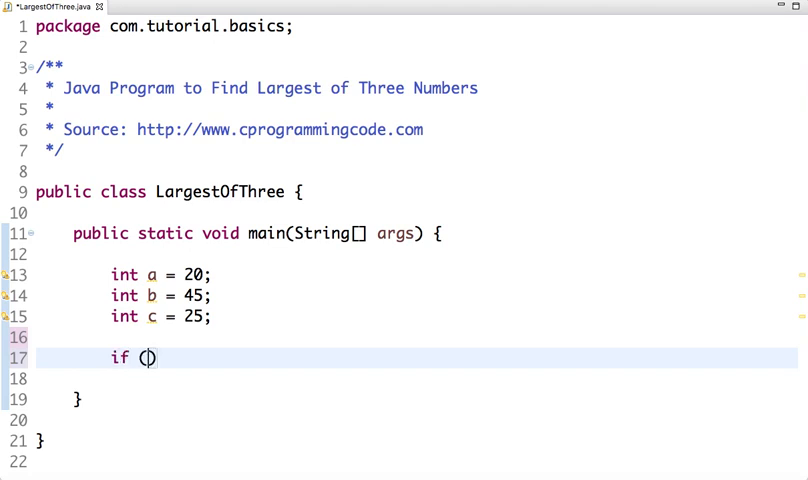
text(a >)
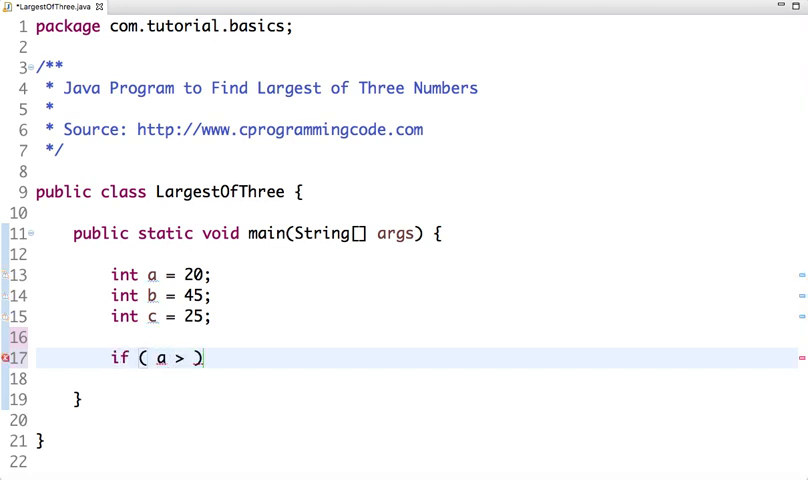
text(b && b >)
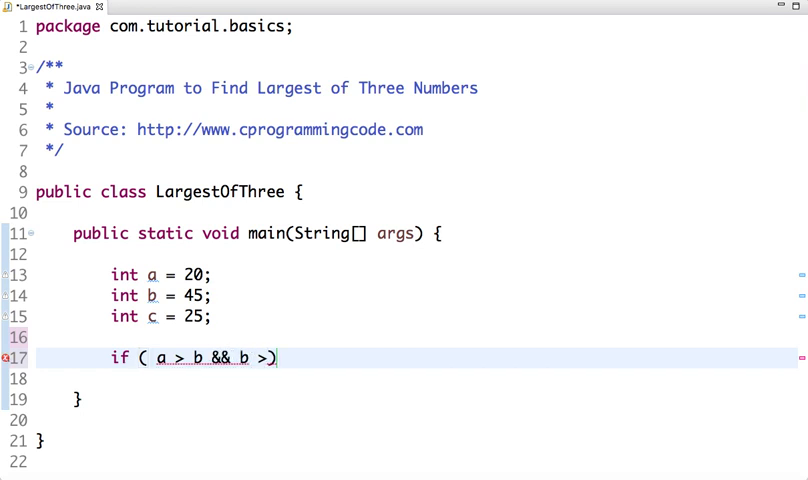
text(c)
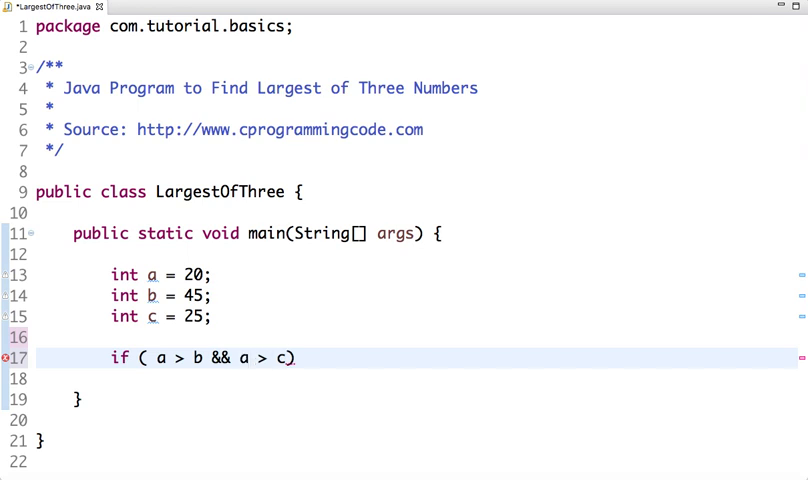
text({)
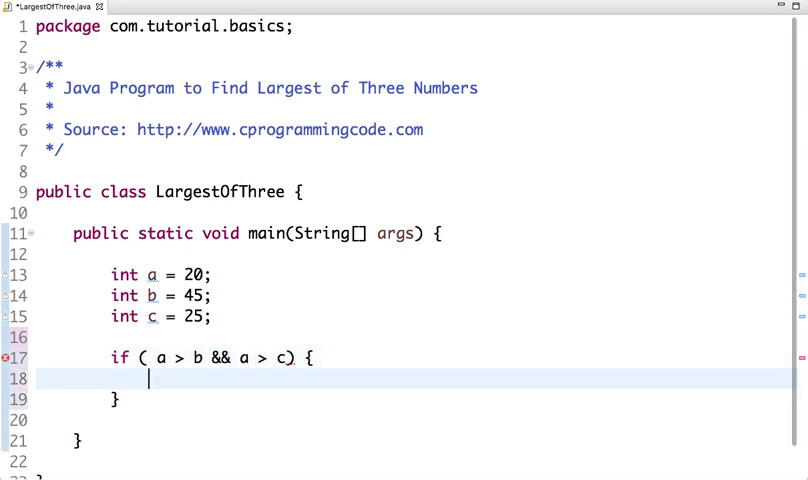
text(Ys)
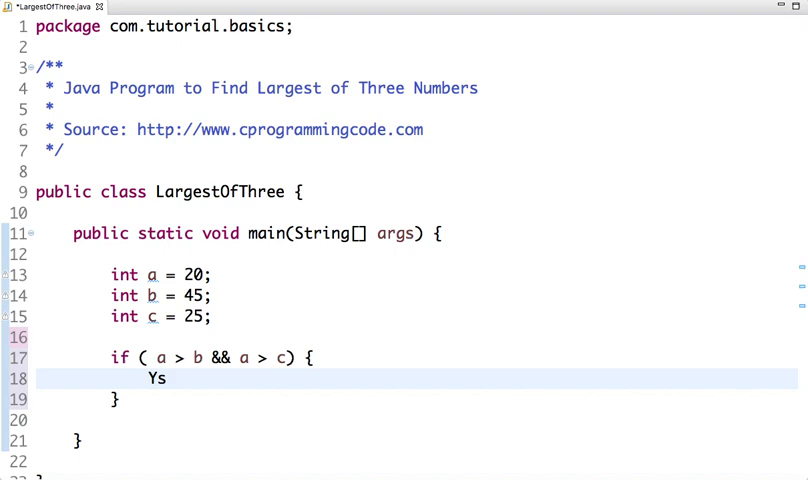
key(BackSpace)
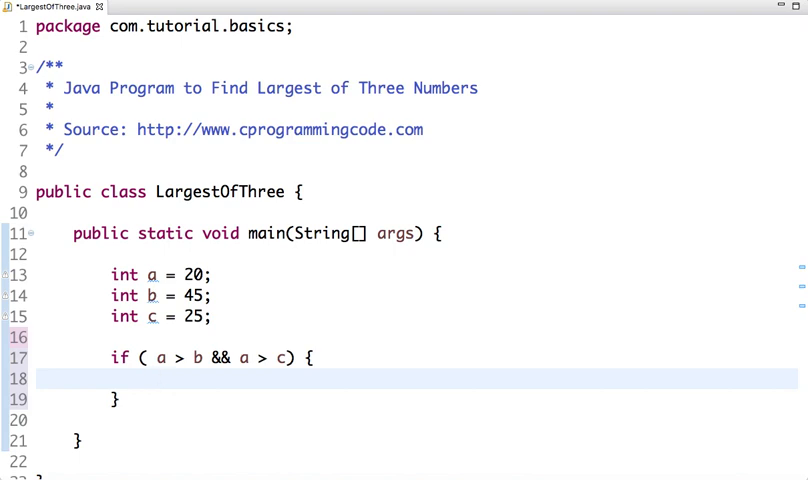
text(System)
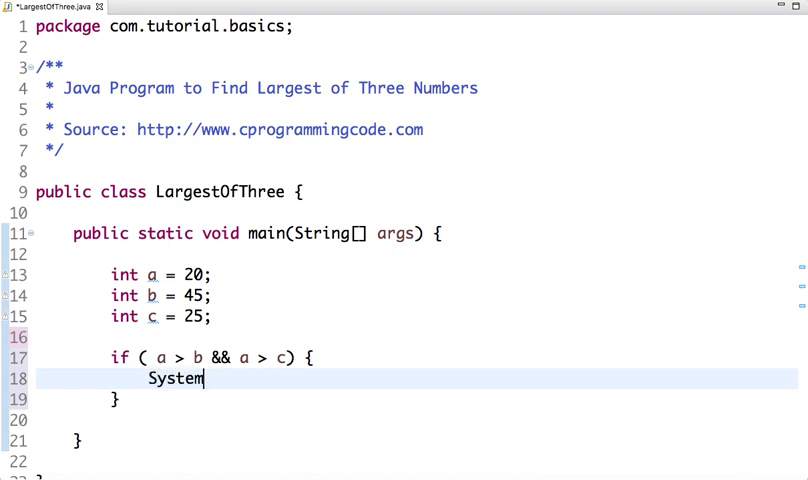
text(.out.println(x);)
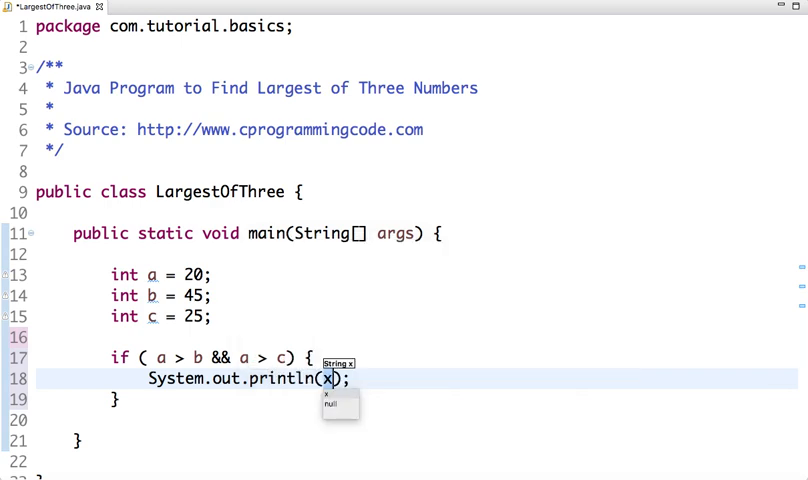
text(a)
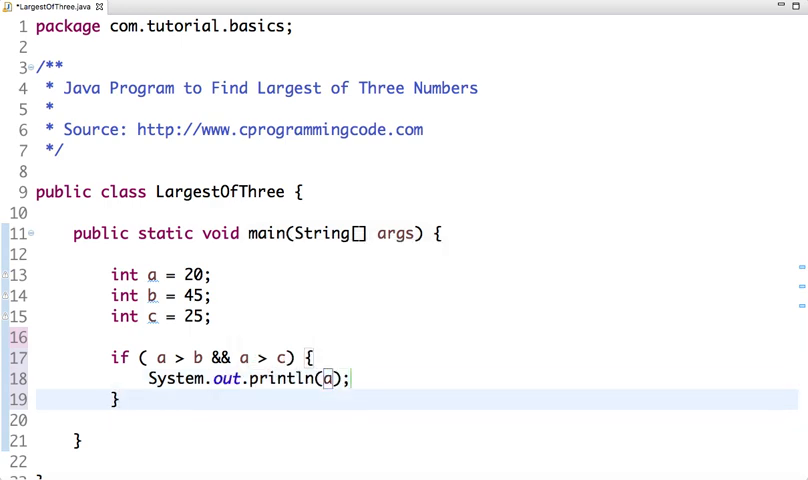
Step: Add the else if (b > a && b > c) branch that prints b
text(else)
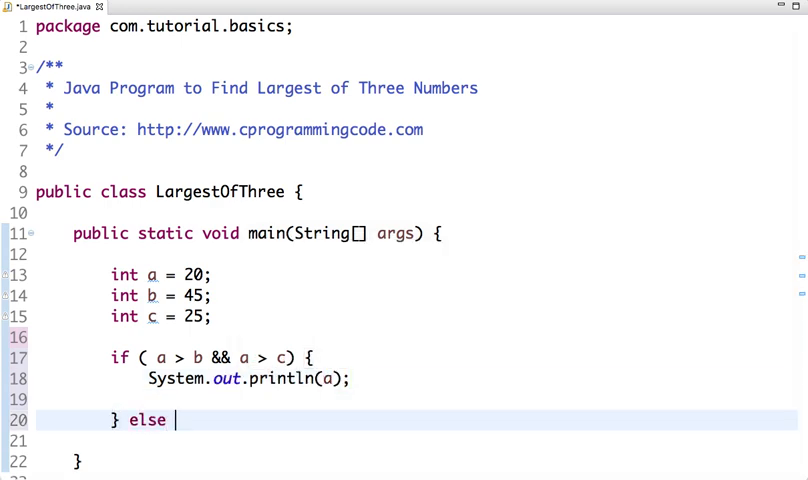
text(if ())
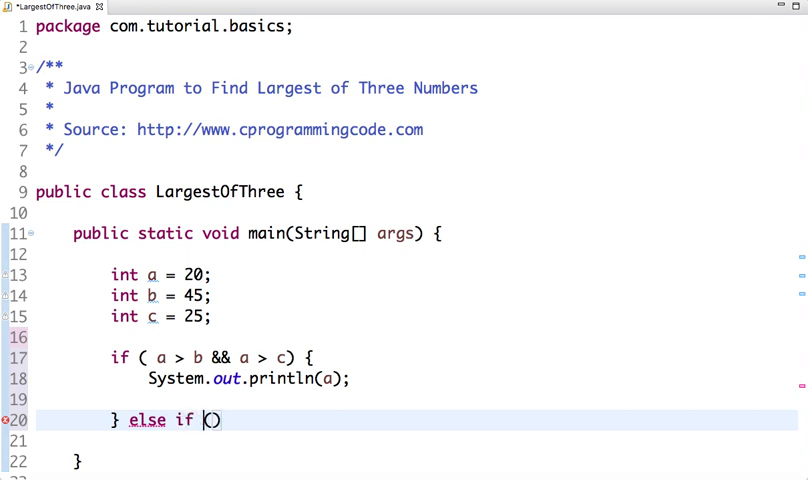
text(b >)
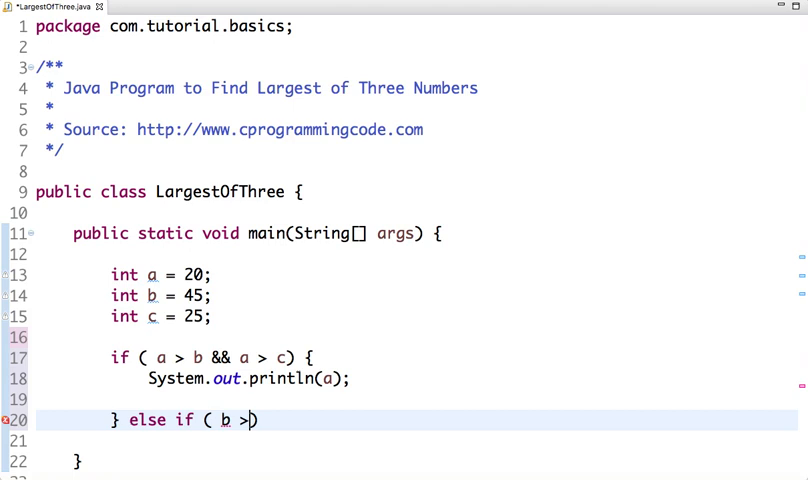
text(a and)
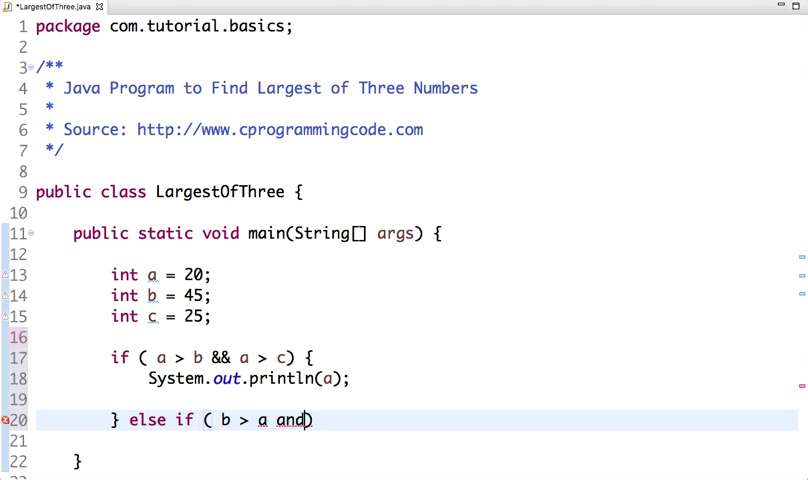
text(&& b)
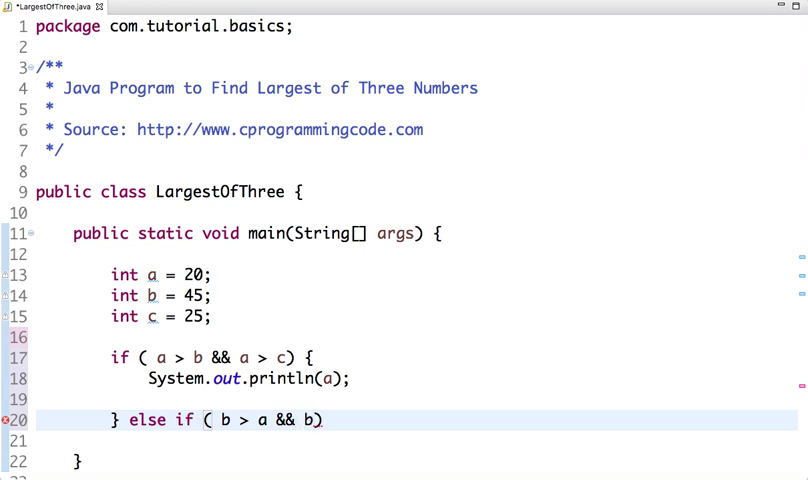
text(> c)
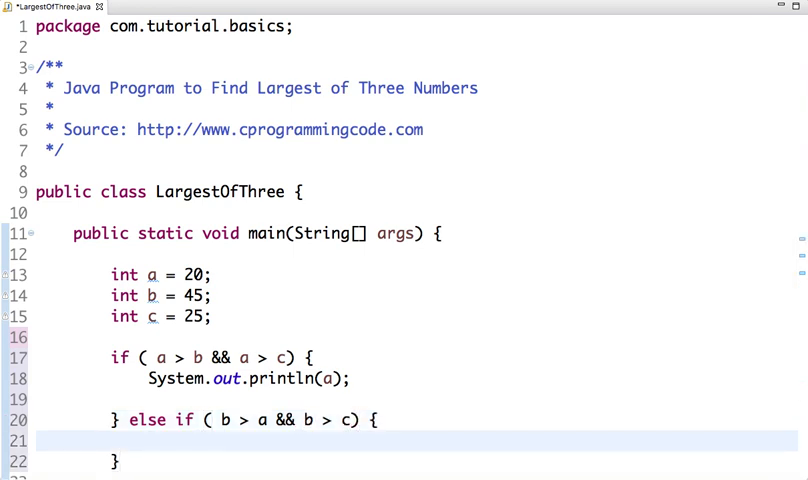
text(System.out.println(b);)
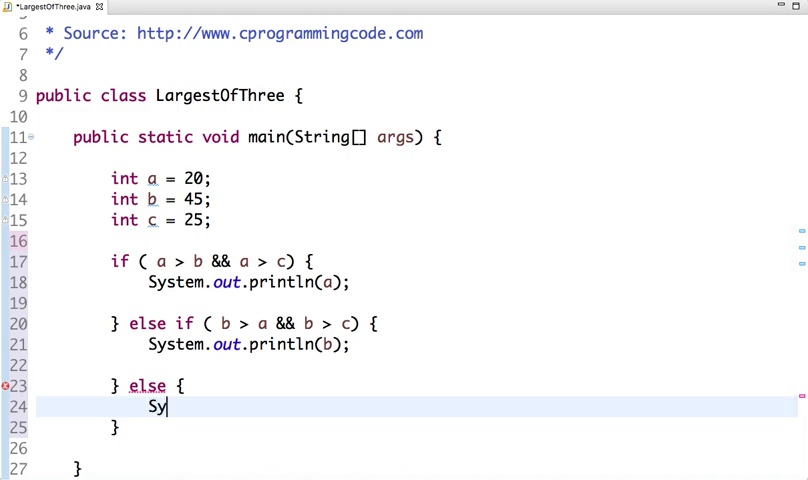
Step: Write System.out.println(c) inside the final else branch
text(stem.out.println(c);)
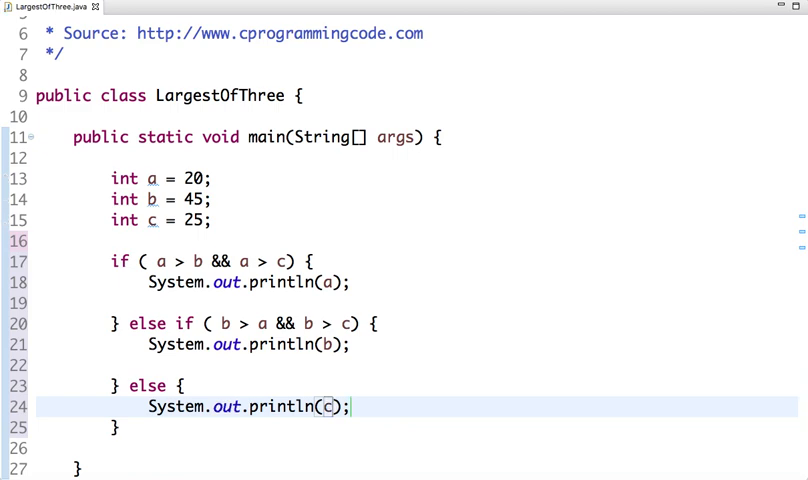
mouse_move(334, 156)
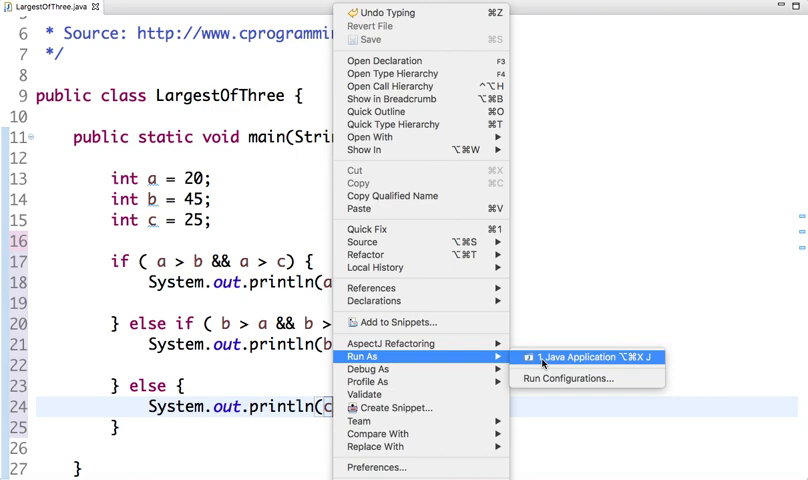
Step: Run the program, then set c to 75 so it is largest and save the file
click(560, 358)
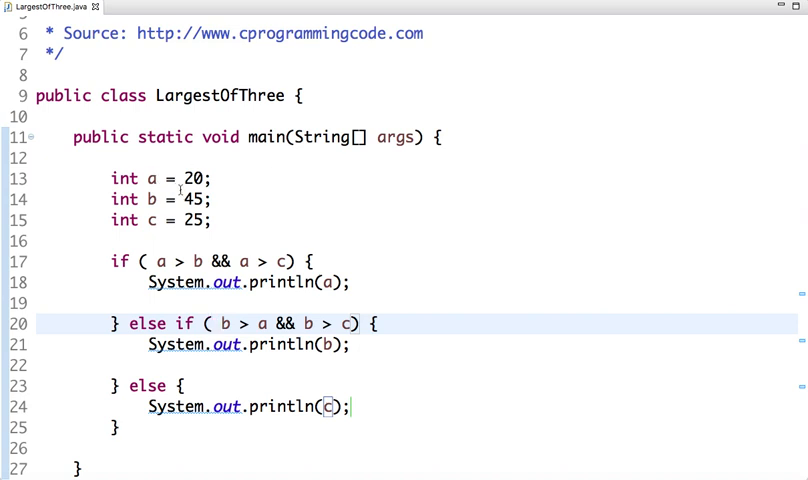
double_click(193, 178)
text(55)
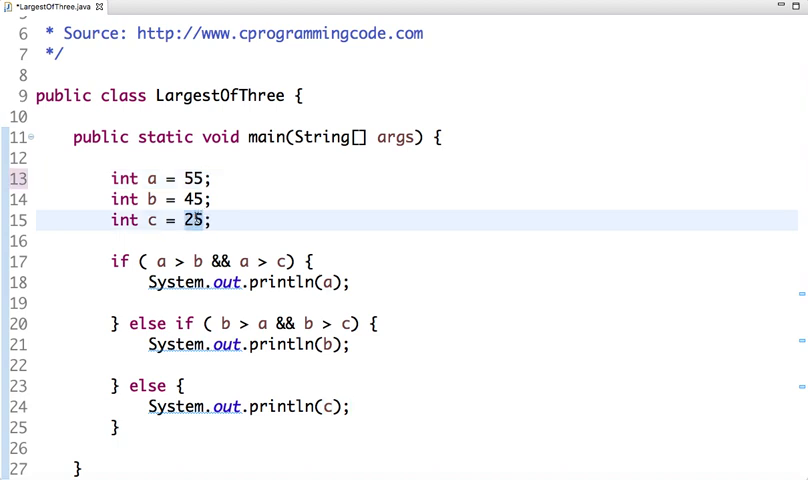
text(75)
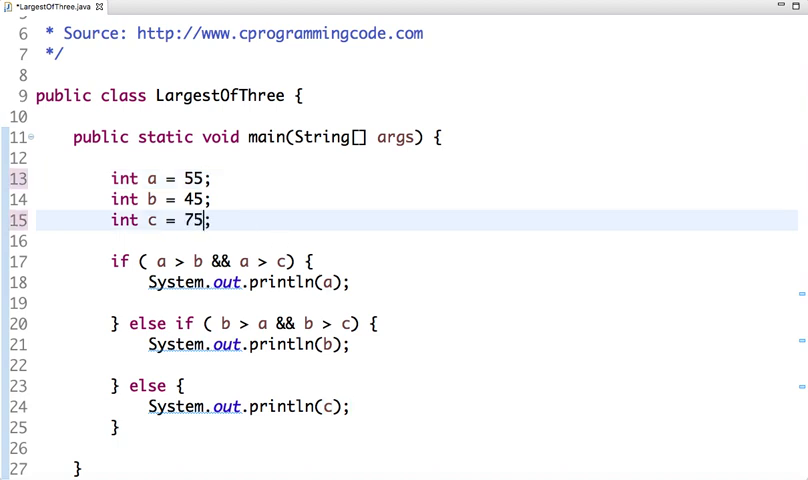
key(ctrl+s)
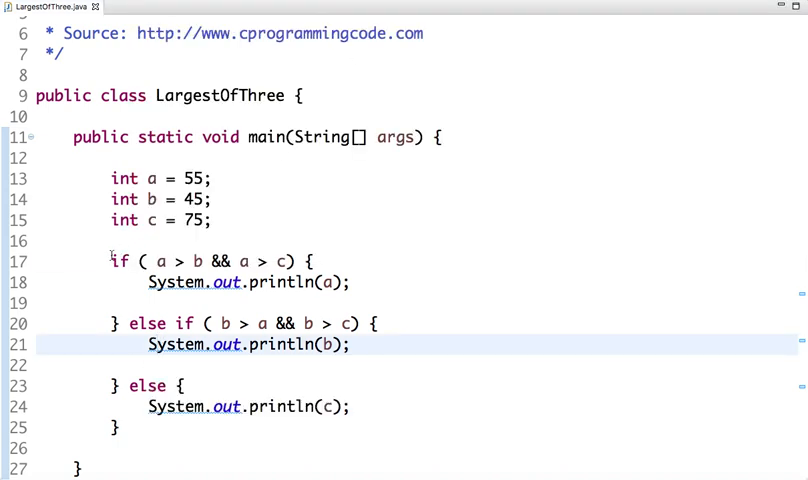
Step: Remove the if/else block and start int result = (a > b) ternary
click(133, 385)
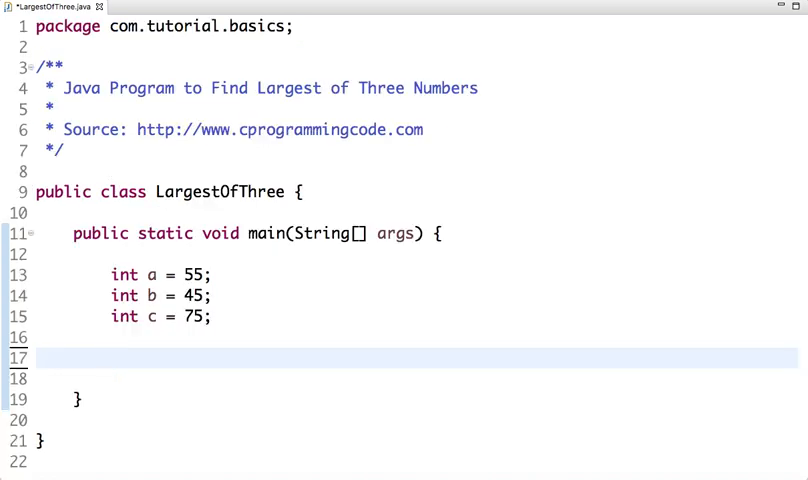
text(int)
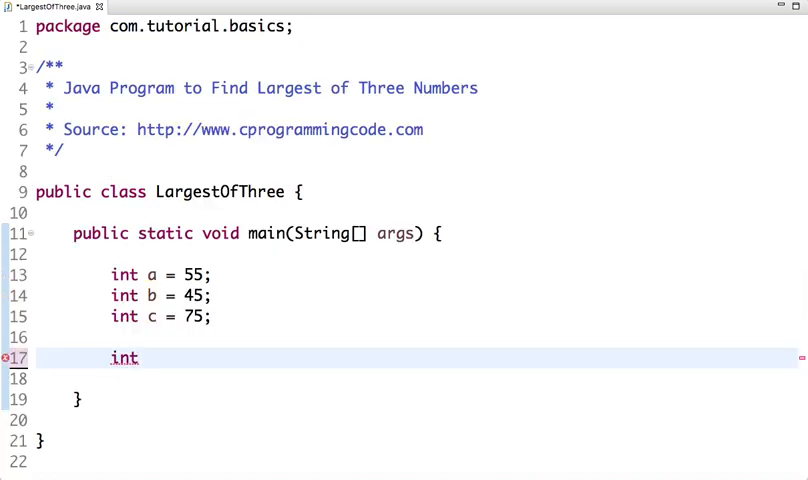
text(resutl)
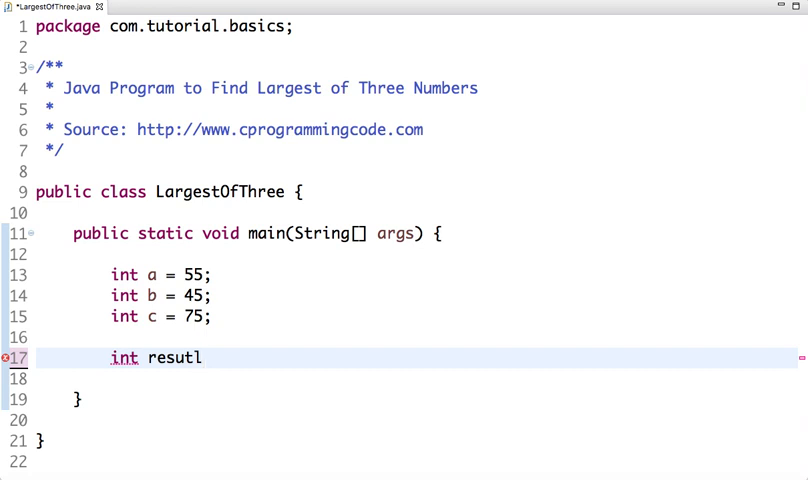
text(result =)
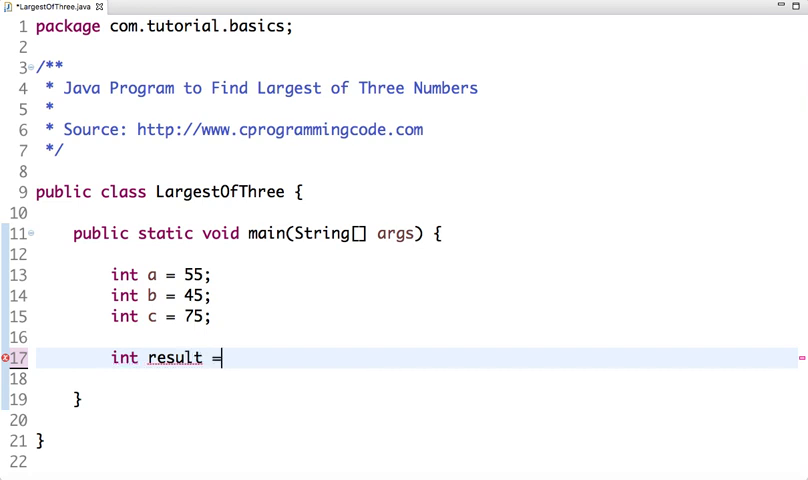
text(( a))
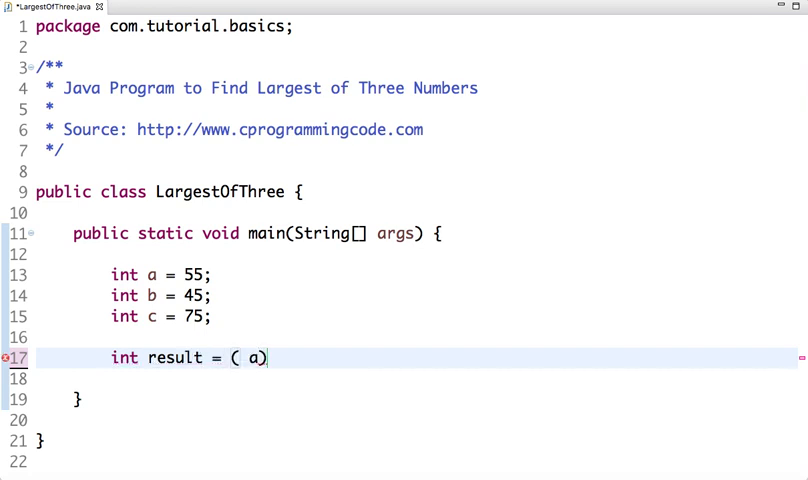
text(>)
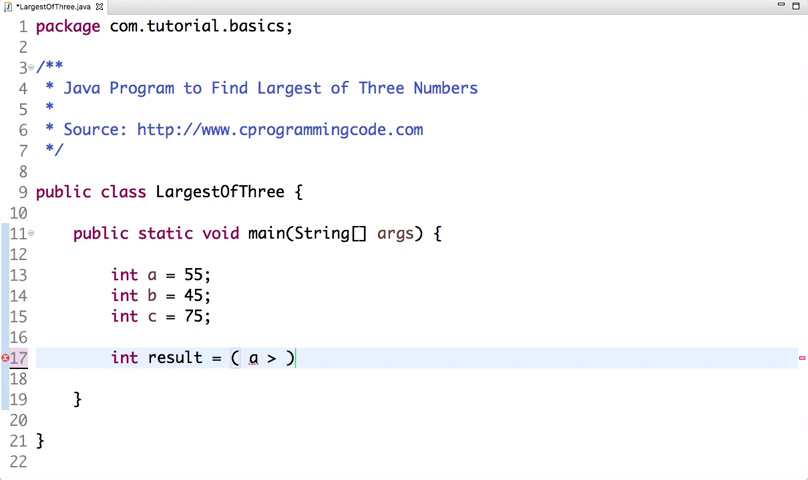
text(b)
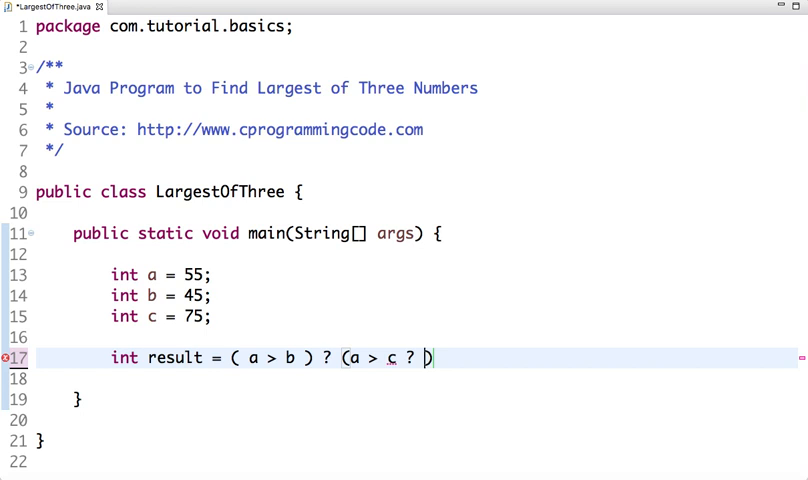
Step: Complete the nested ternary ? (a > c ? a : c) : (b > c ? b : c);
text(a :)
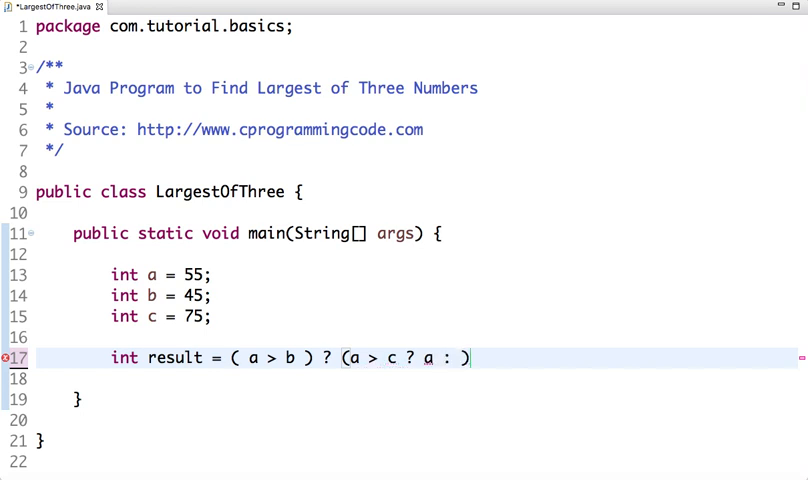
text(c))
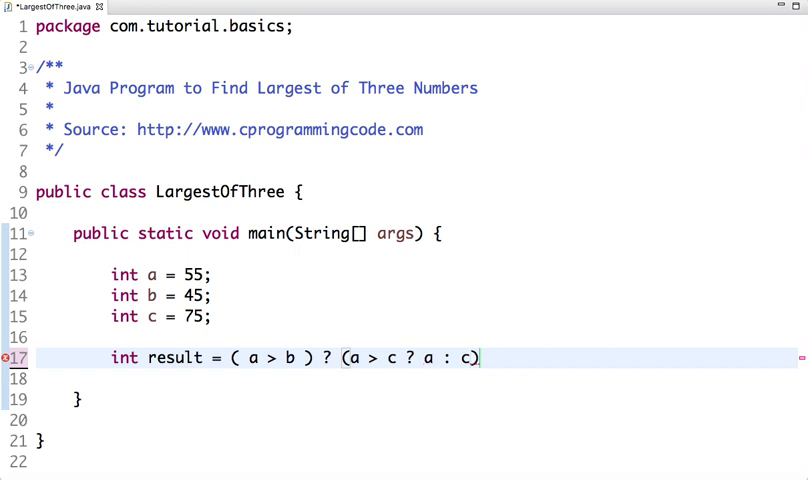
text(: ())
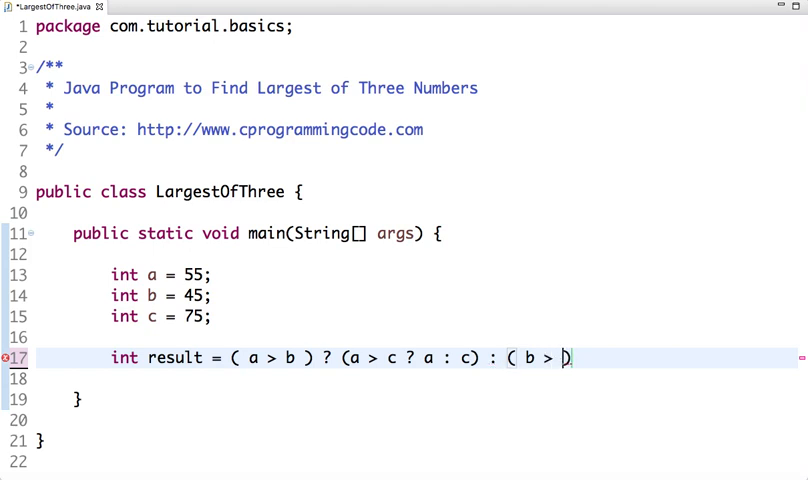
text(c ))
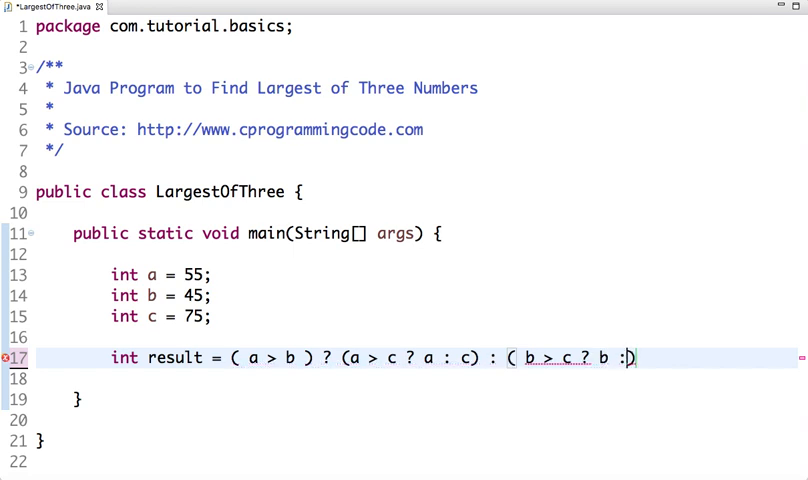
text(c))
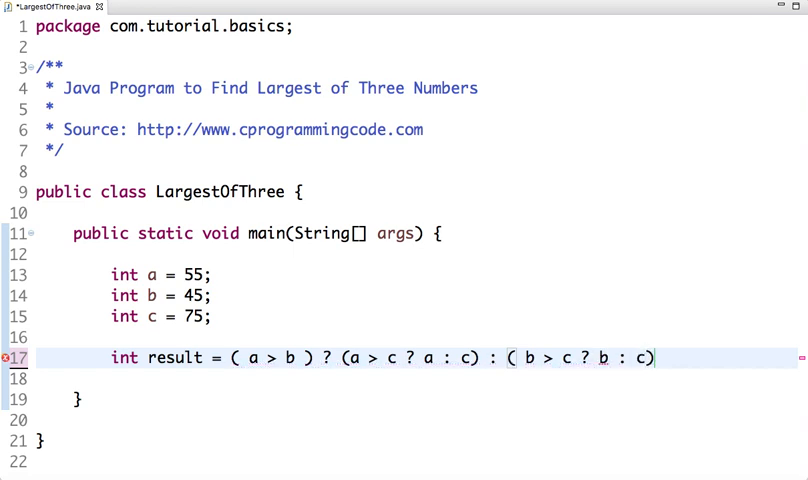
text(;)
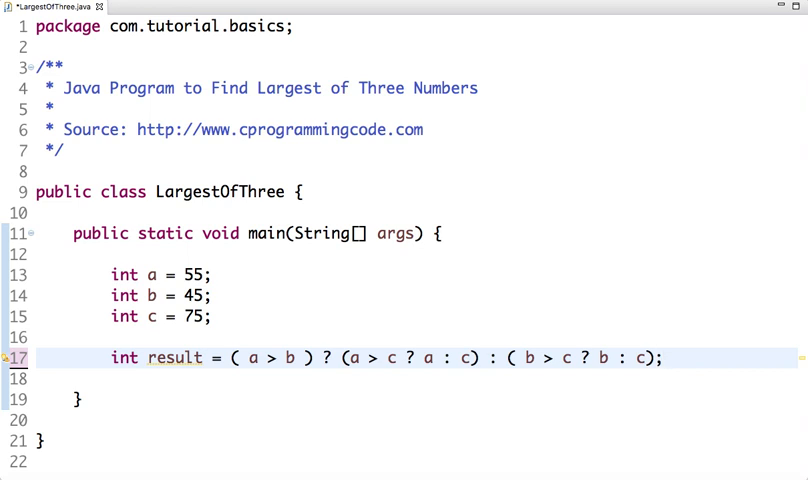
Step: Write System.out.println(result) on a new line after the ternary
text(System.)
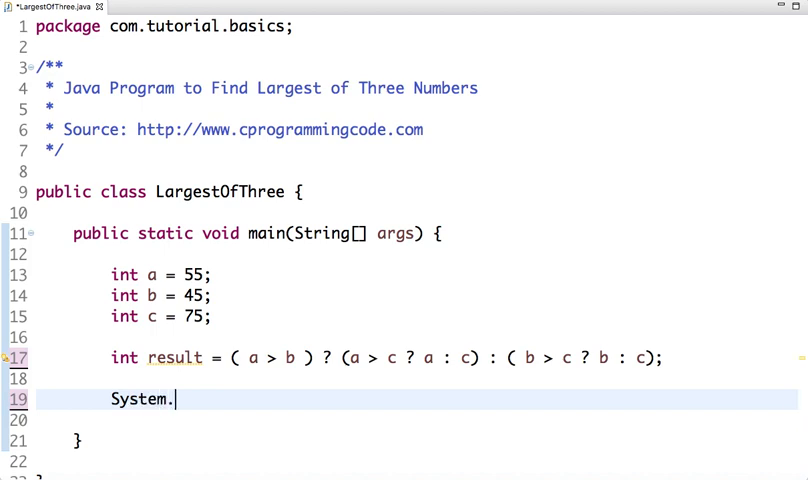
text(out.println(result);)
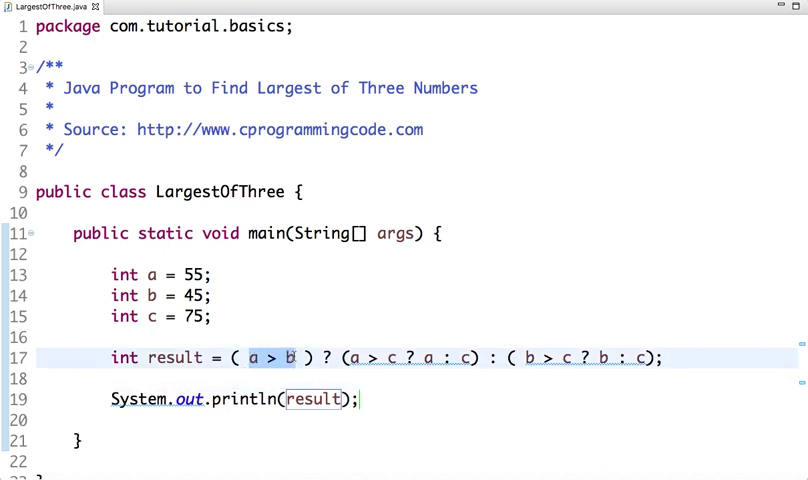
mouse_move(288, 357)
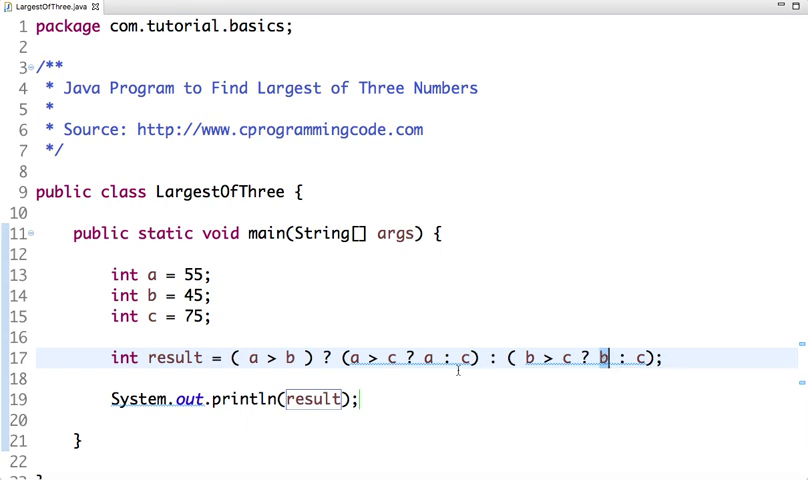
mouse_move(247, 358)
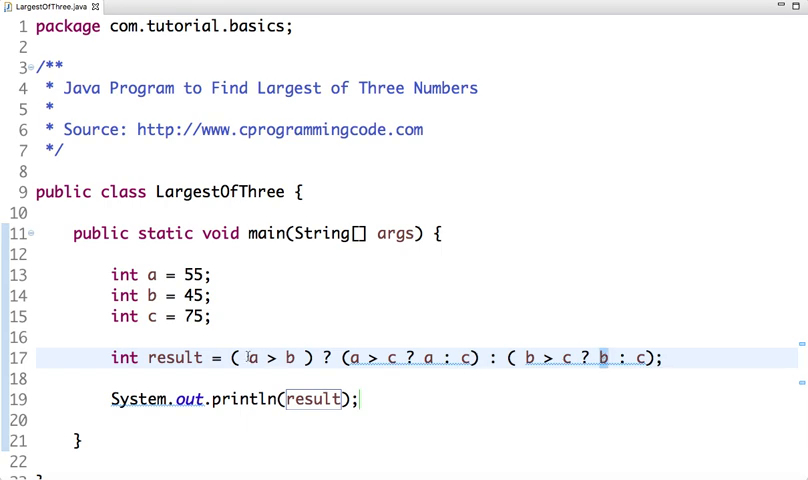